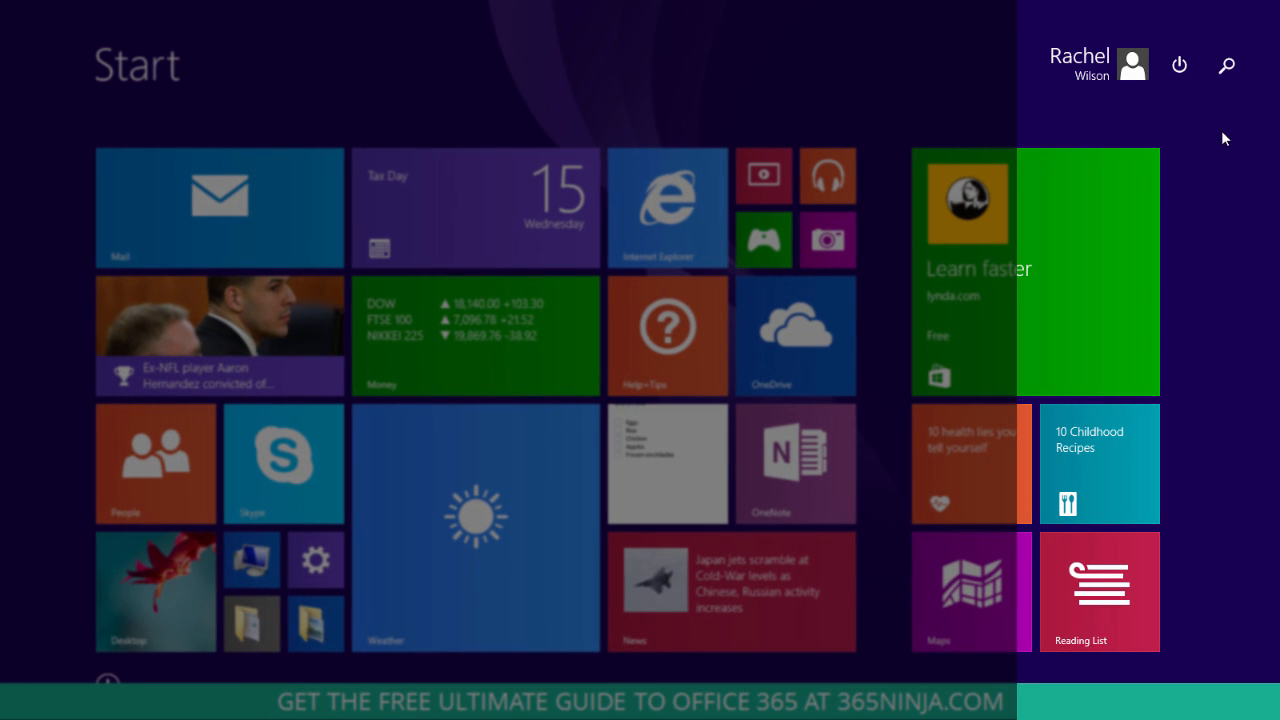
{"action": "mouse_move", "coordinate": [1226, 64]}
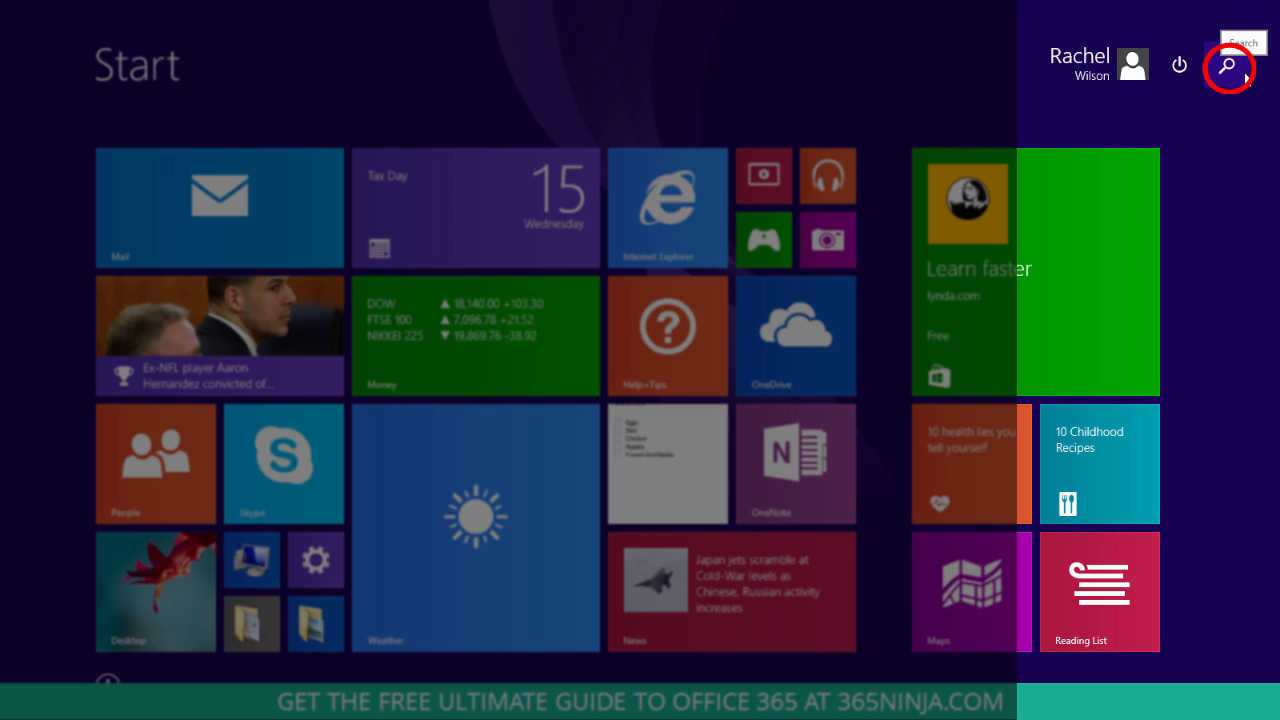
- Open the Search charm from the Start screen's magnifier icon
{"action": "left_click", "coordinate": [1212, 66]}
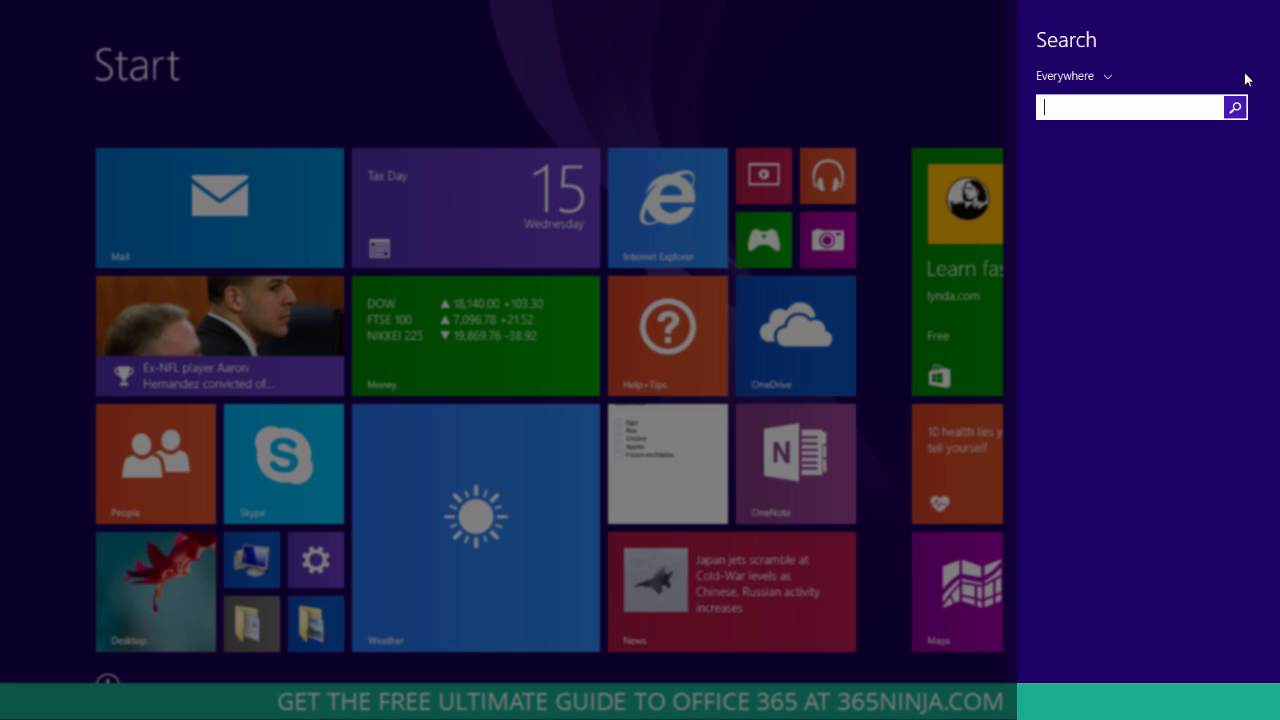
- Search for 'winword /safe' and launch Word in safe mode from the result
{"action": "type", "text": "winwo"}
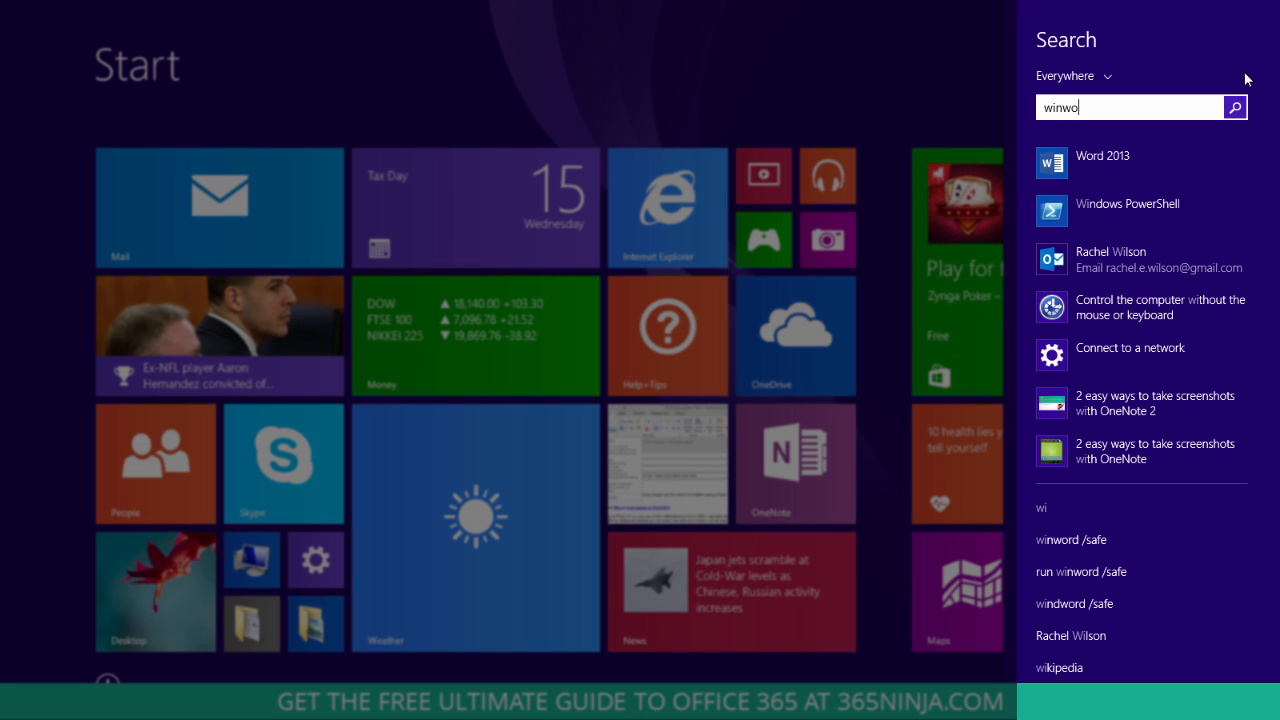
{"action": "type", "text": "rd /safe"}
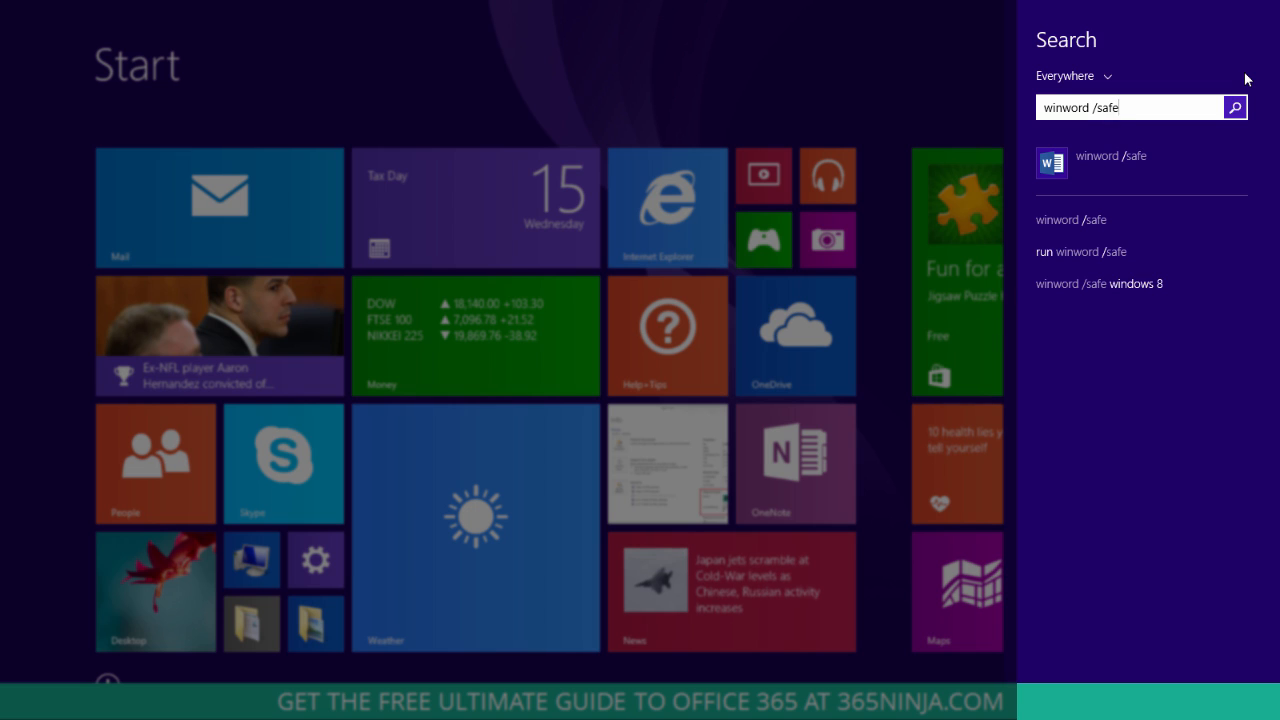
{"action": "mouse_move", "coordinate": [1180, 164]}
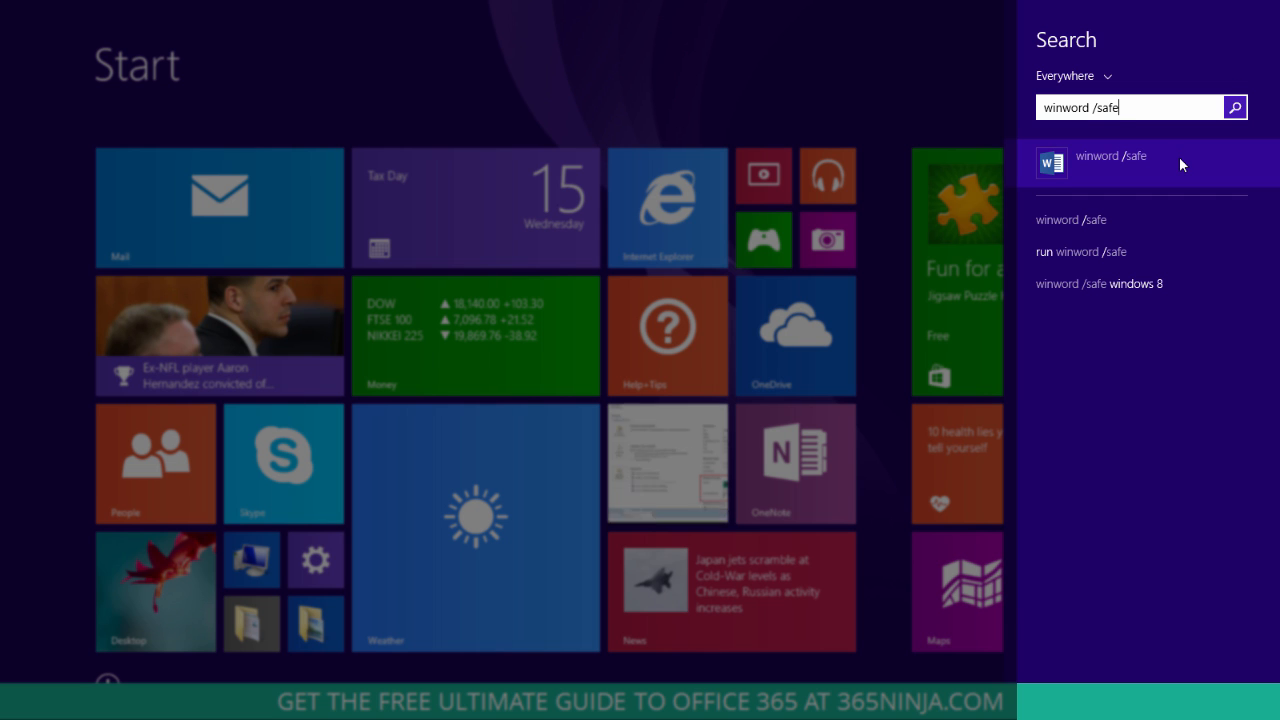
{"action": "left_click", "coordinate": [1112, 160]}
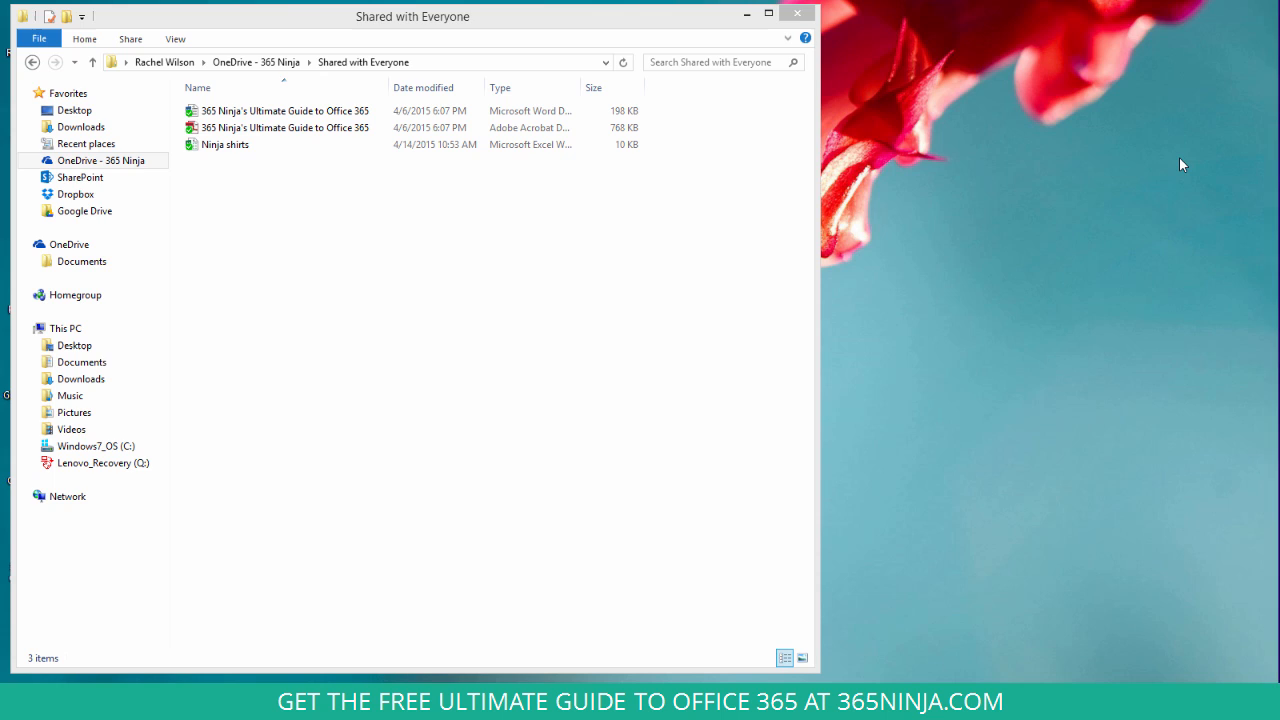
- From the desktop, search 'excel /safe' via the Windows key and launch Excel in safe mode
{"action": "double_click", "coordinate": [284, 110]}
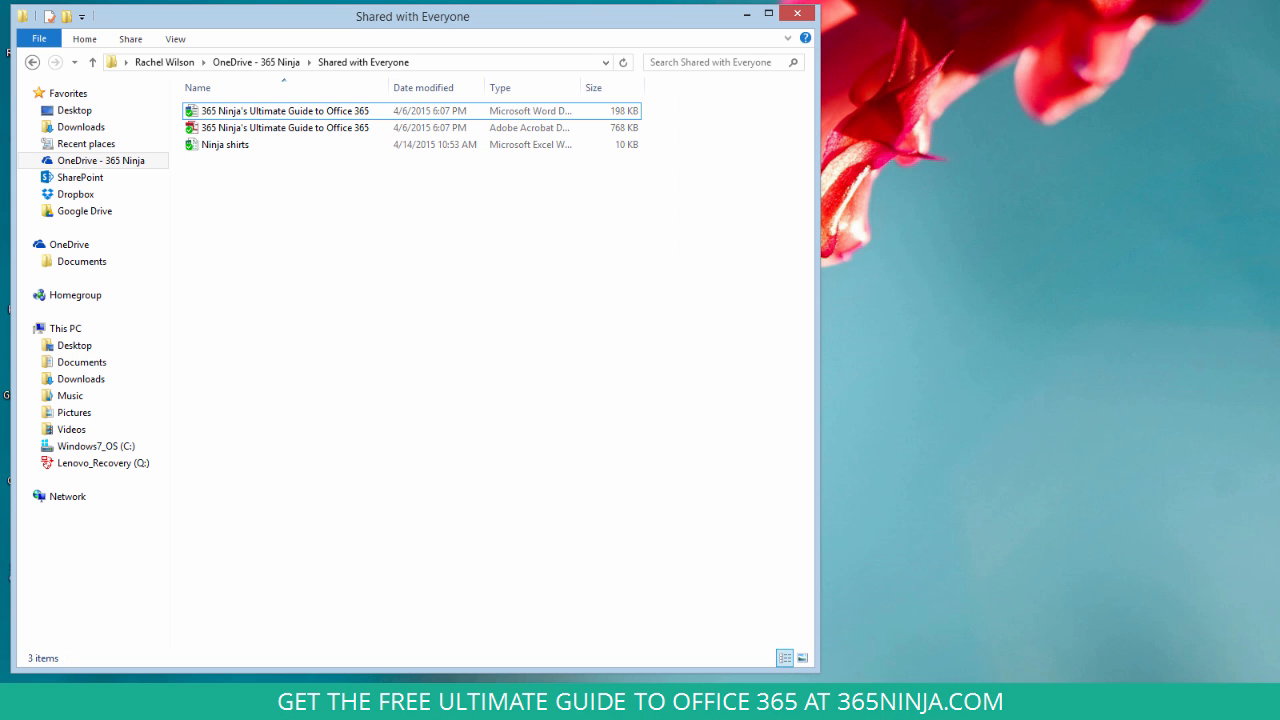
{"action": "key", "text": "Meta"}
{"action": "type", "text": "ex"}
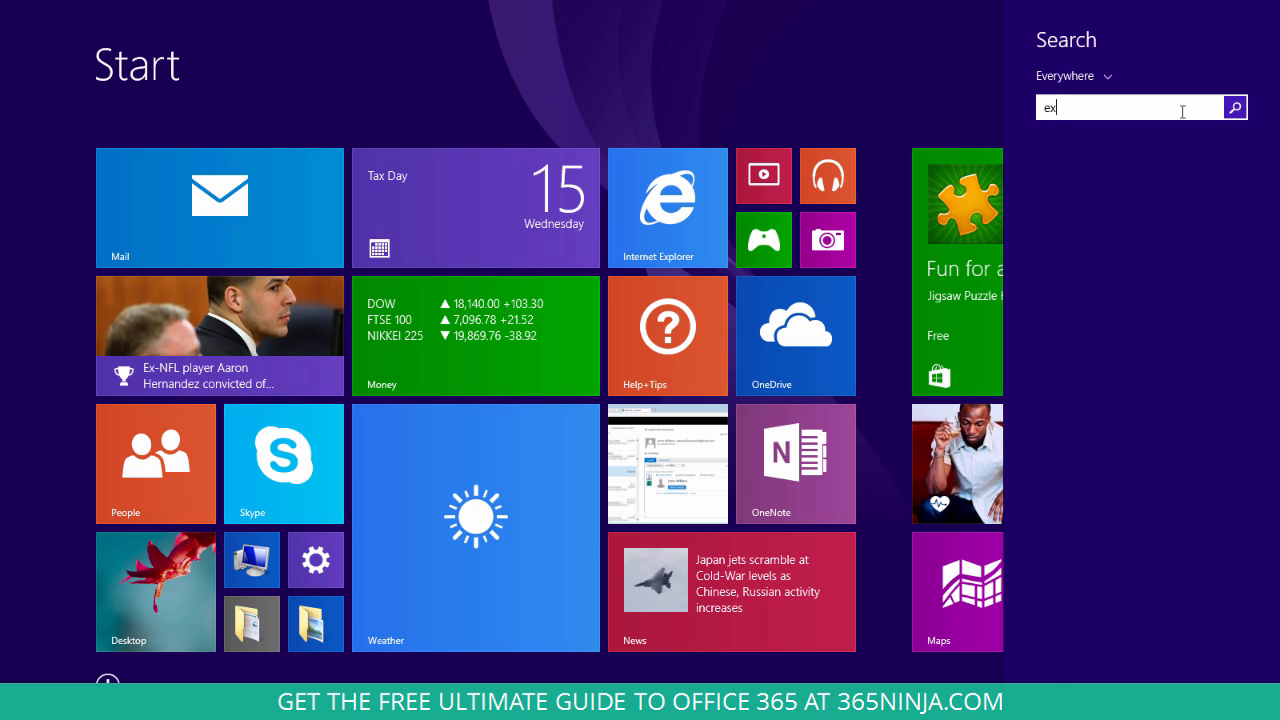
{"action": "type", "text": "cel /safe"}
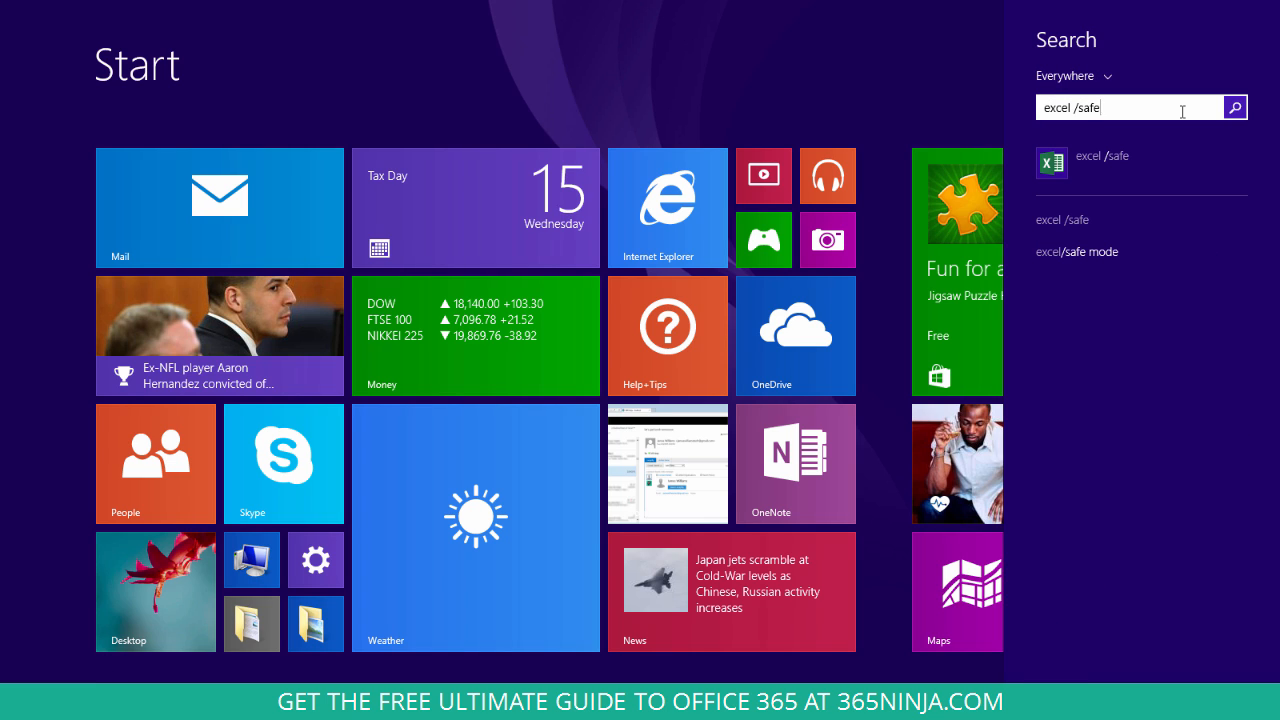
{"action": "mouse_move", "coordinate": [1168, 132]}
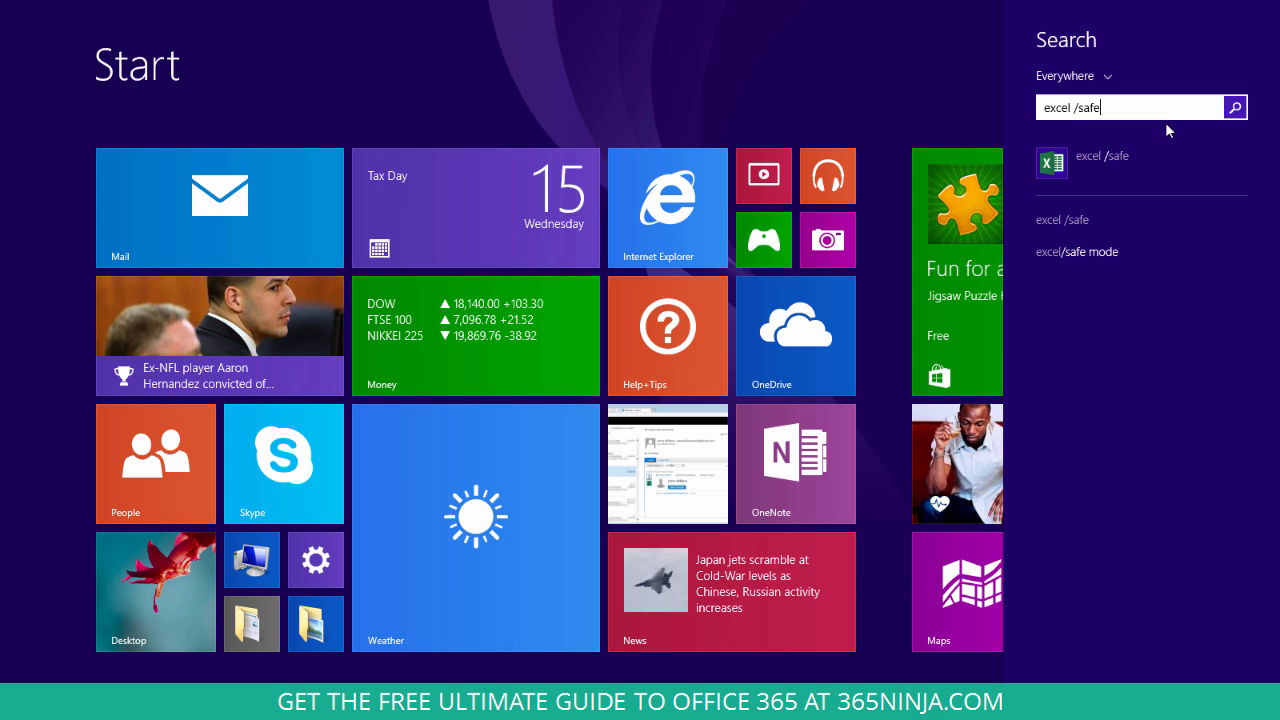
{"action": "left_click", "coordinate": [1082, 164]}
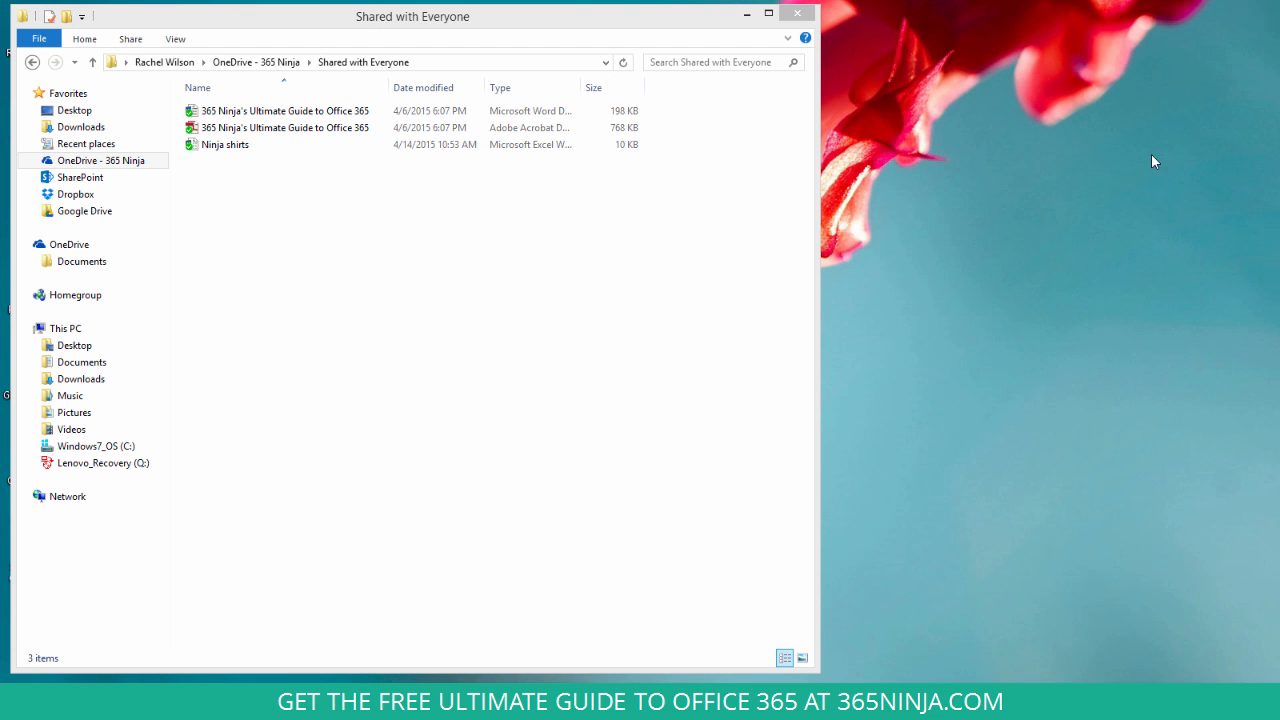